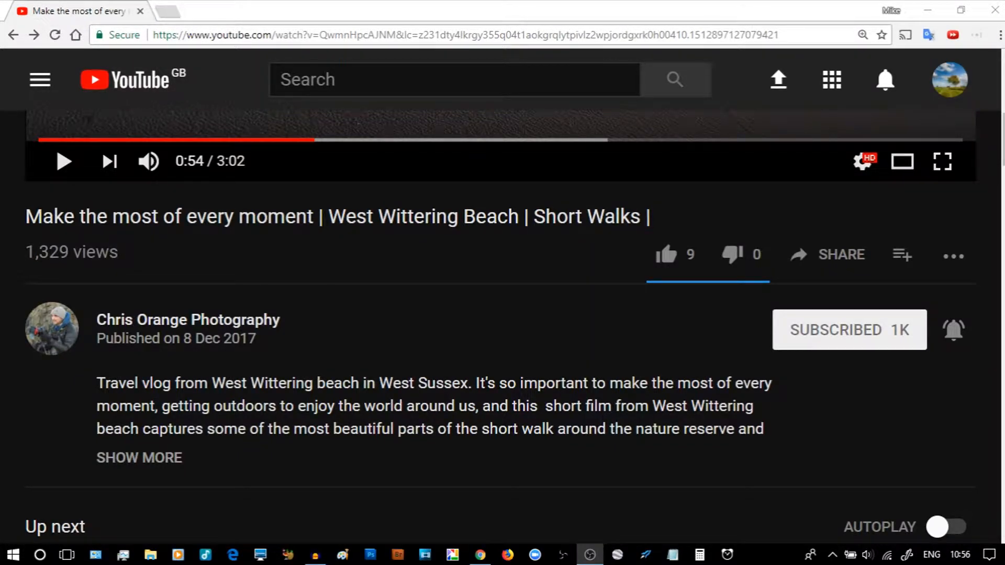
mouse_move(252, 300)
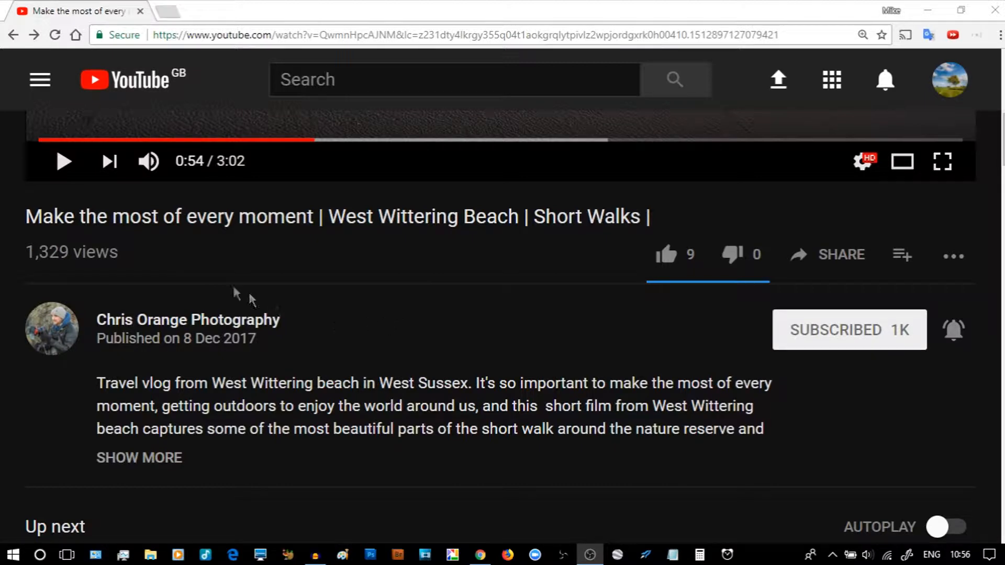
mouse_move(242, 276)
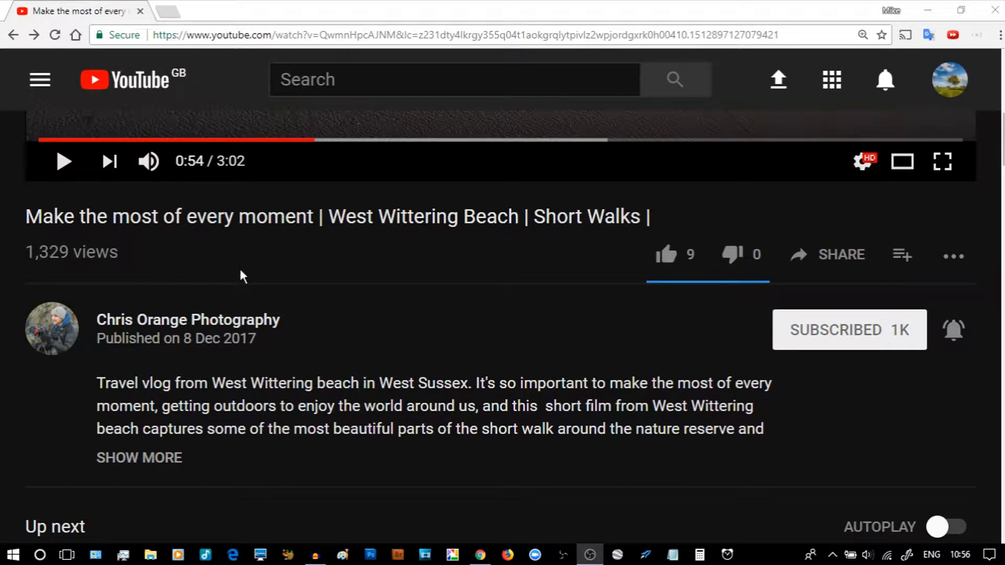
mouse_move(995, 296)
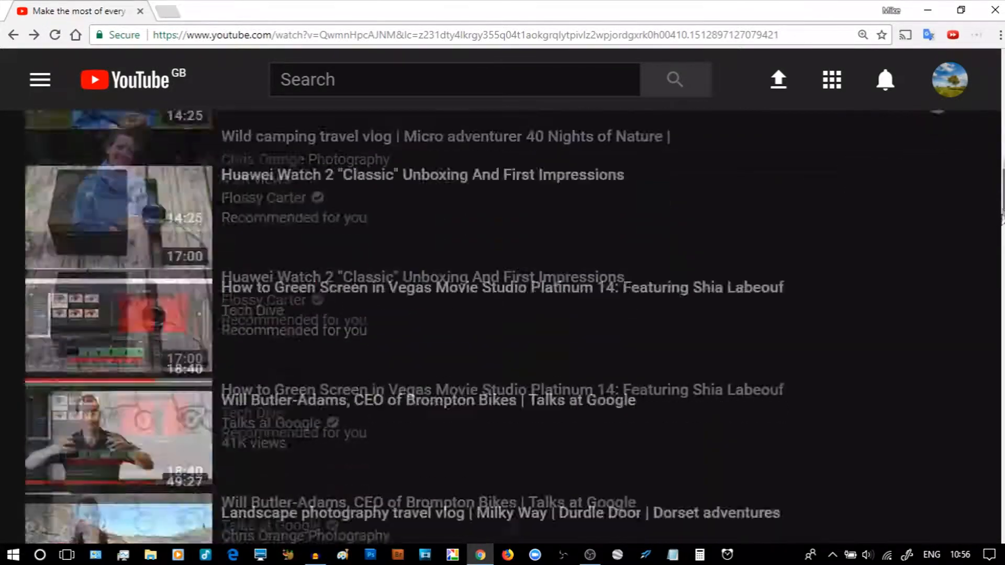
Step: Scroll past the recommendations into the comments to the D80/D90 shutter-sound comment and clear its highlight
scroll("down", 3)
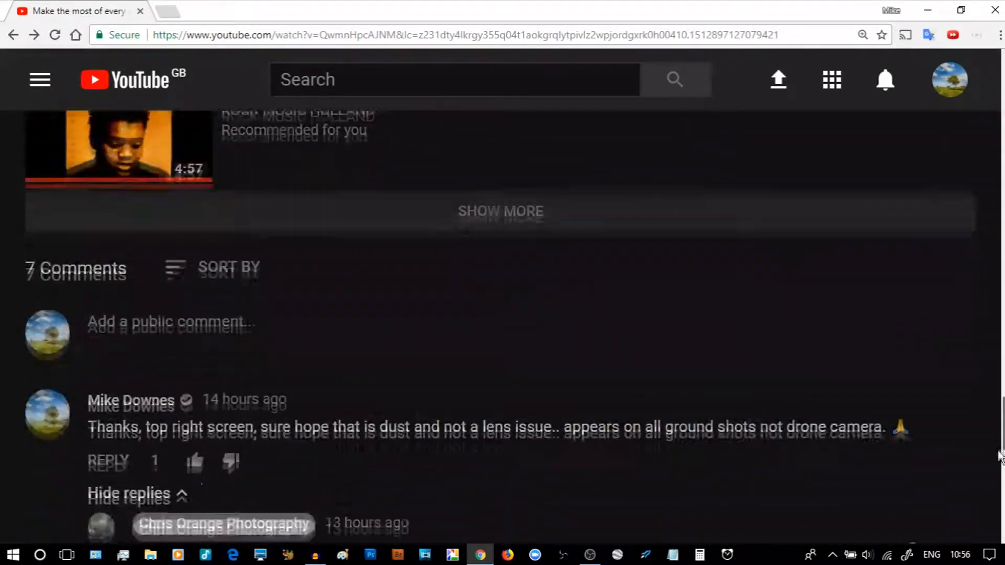
scroll("down", 3)
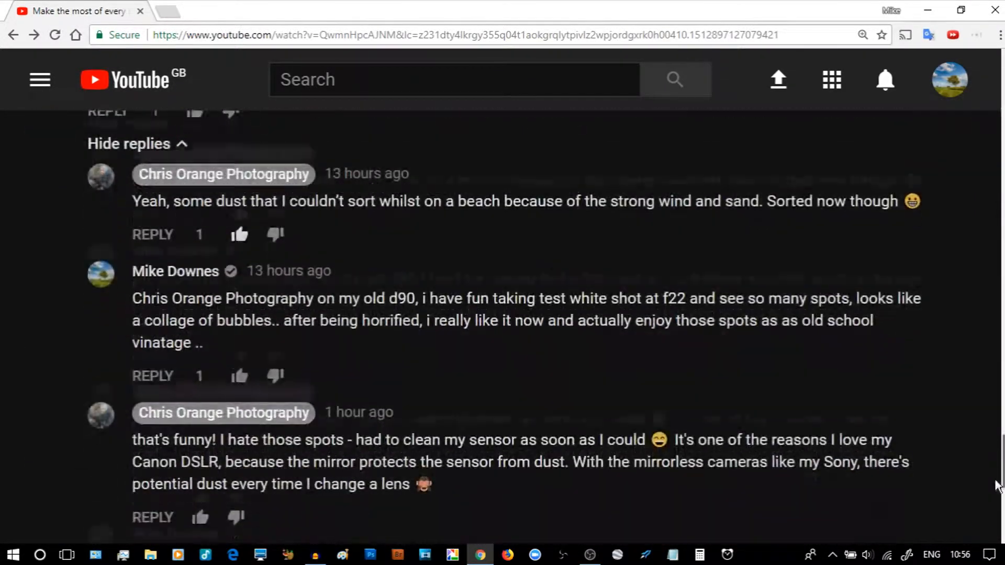
scroll("down", 3)
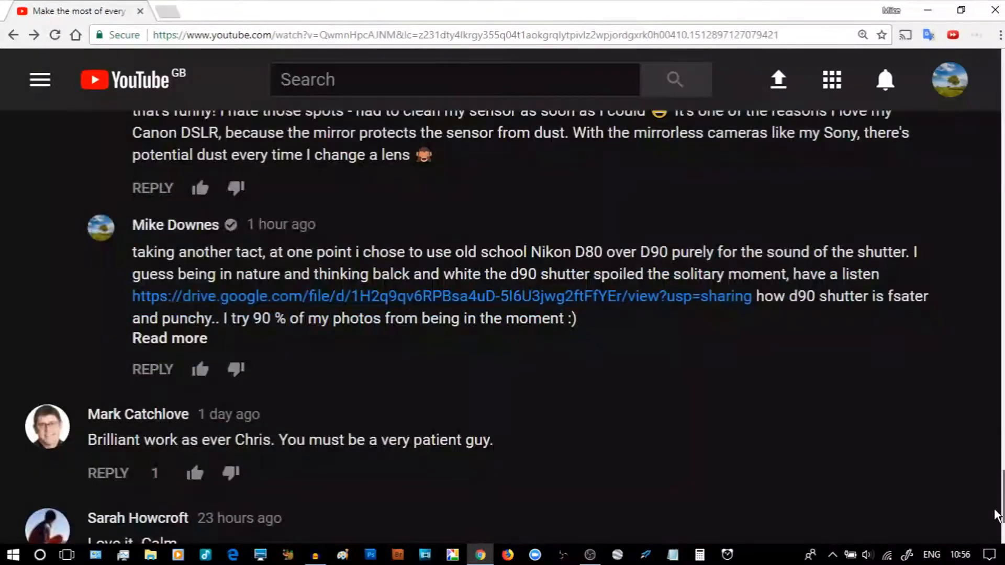
mouse_move(907, 506)
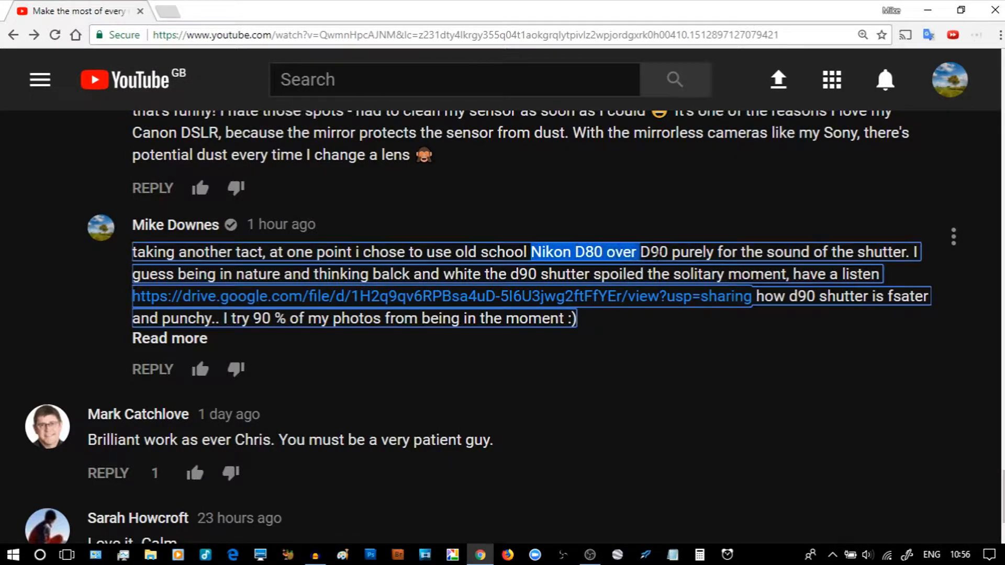
left_click(679, 363)
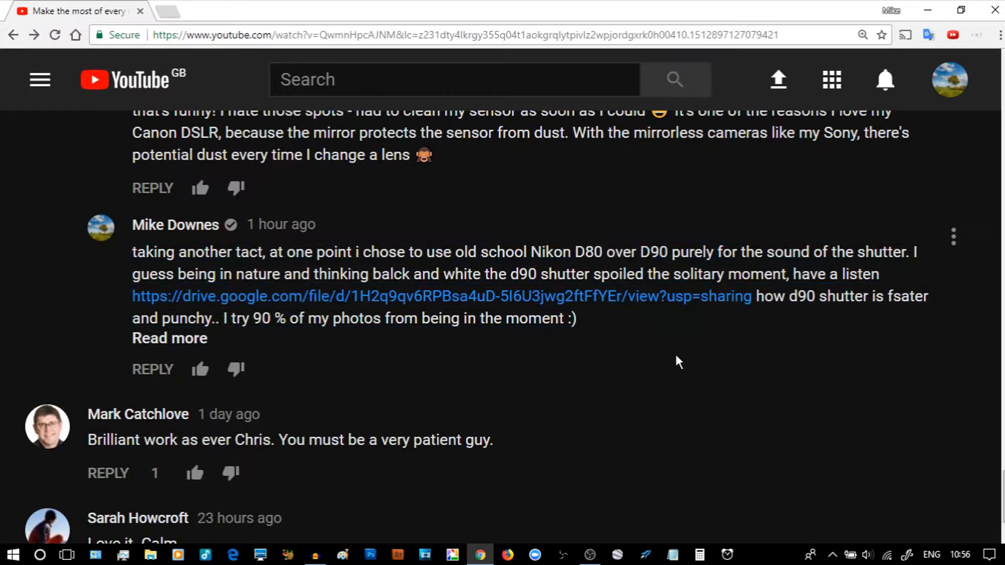
mouse_move(239, 304)
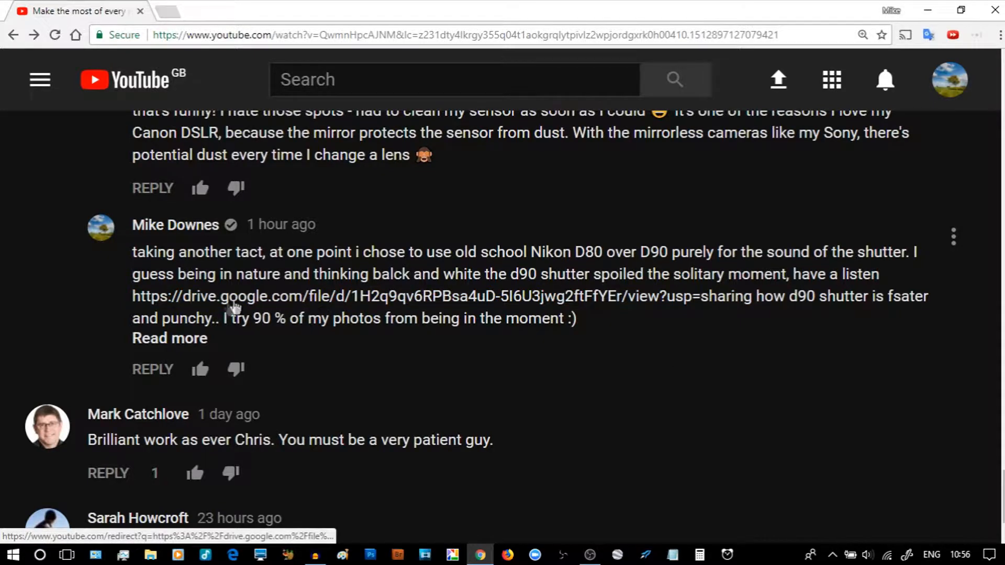
mouse_move(541, 309)
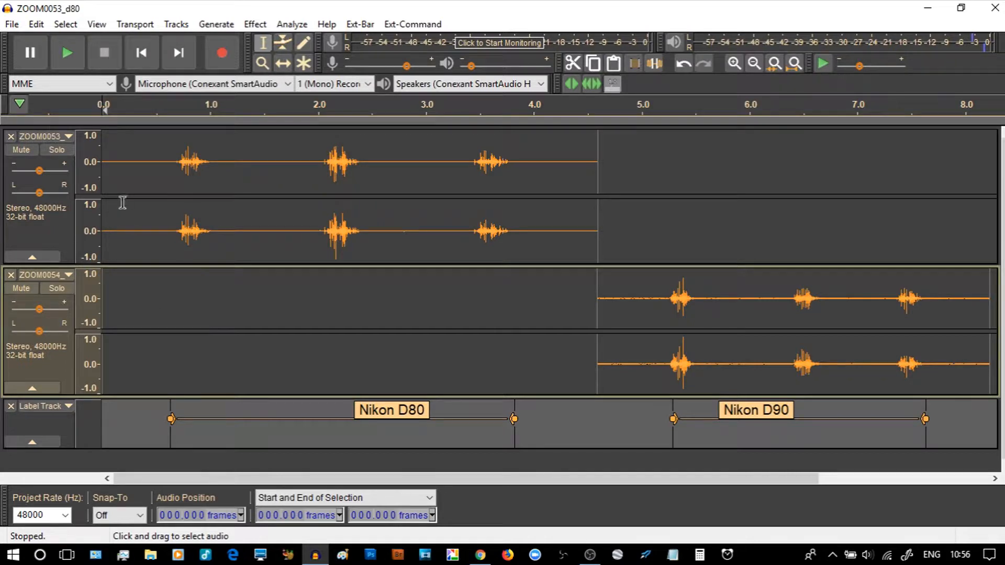
mouse_move(440, 235)
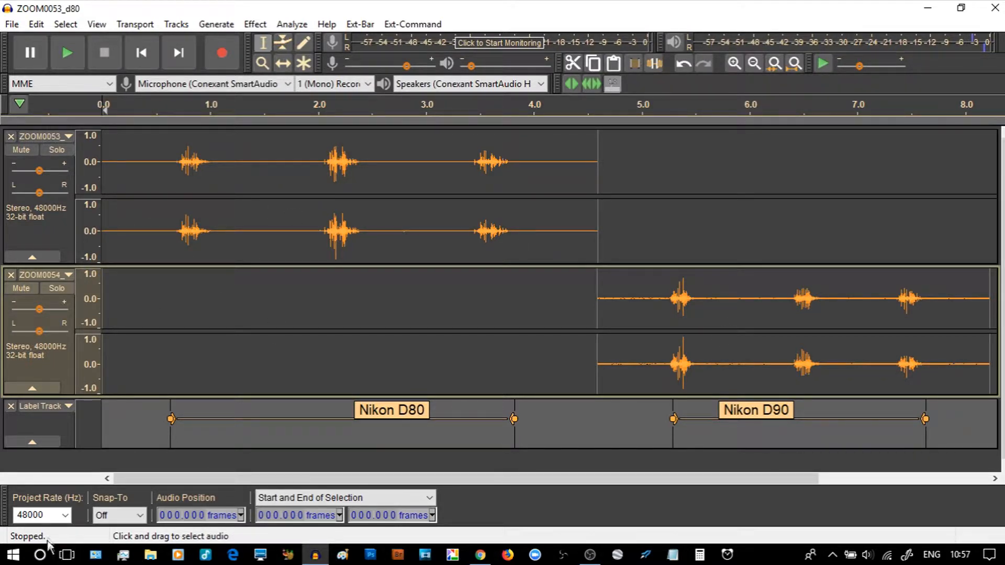
mouse_move(55, 427)
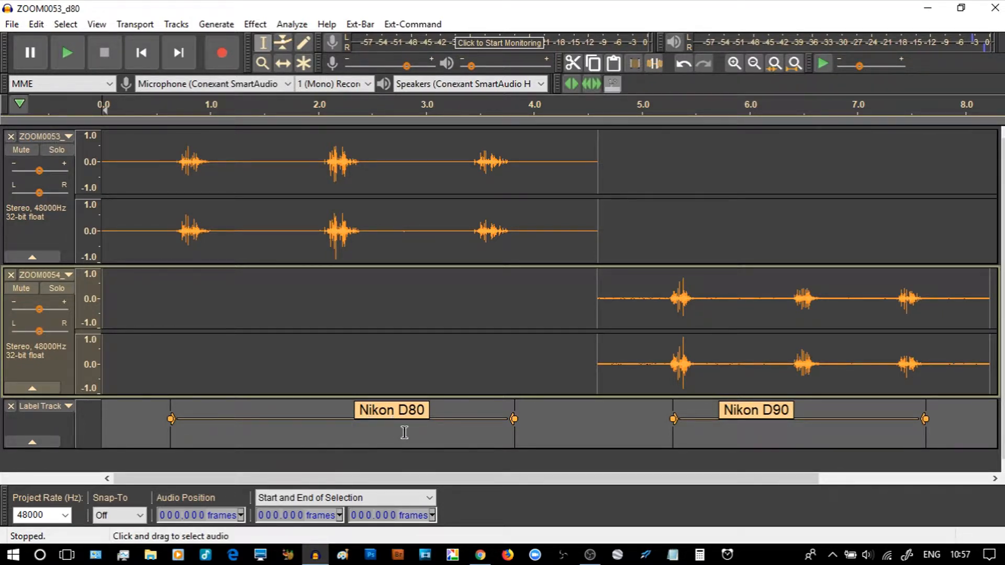
mouse_move(757, 436)
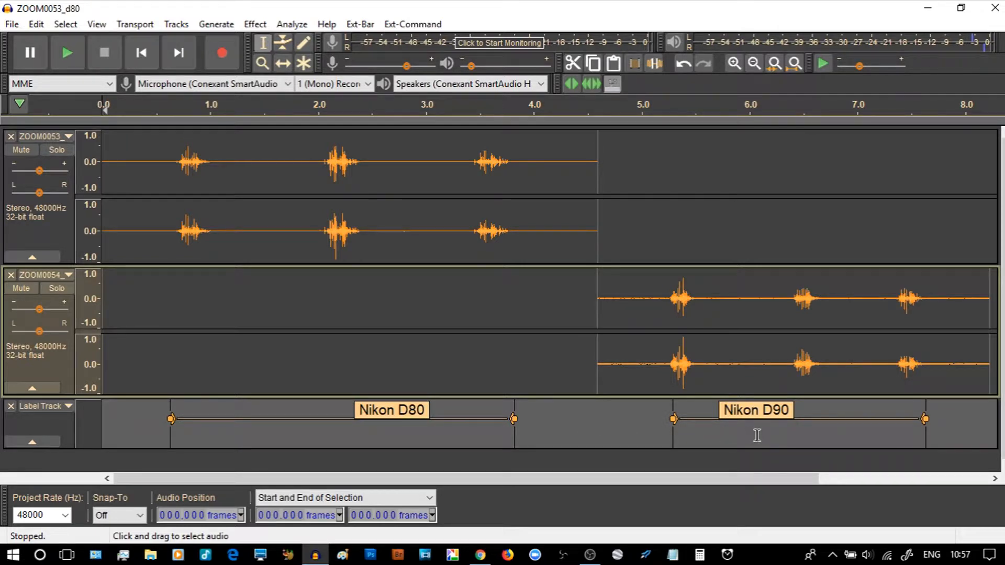
mouse_move(134, 207)
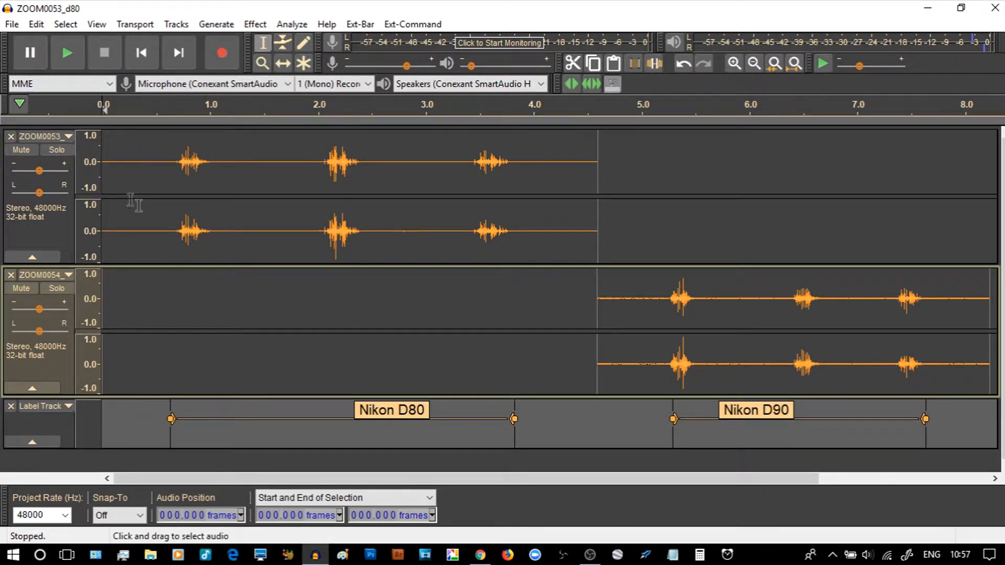
Step: Play the project, stop it, and place the cursor just before the first D80 shutter click
left_click(68, 52)
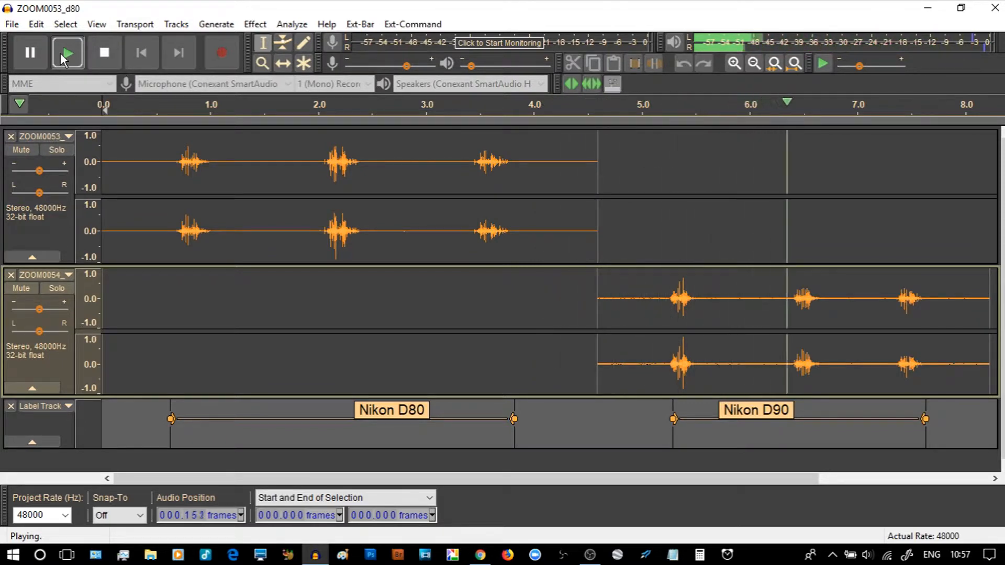
left_click(104, 53)
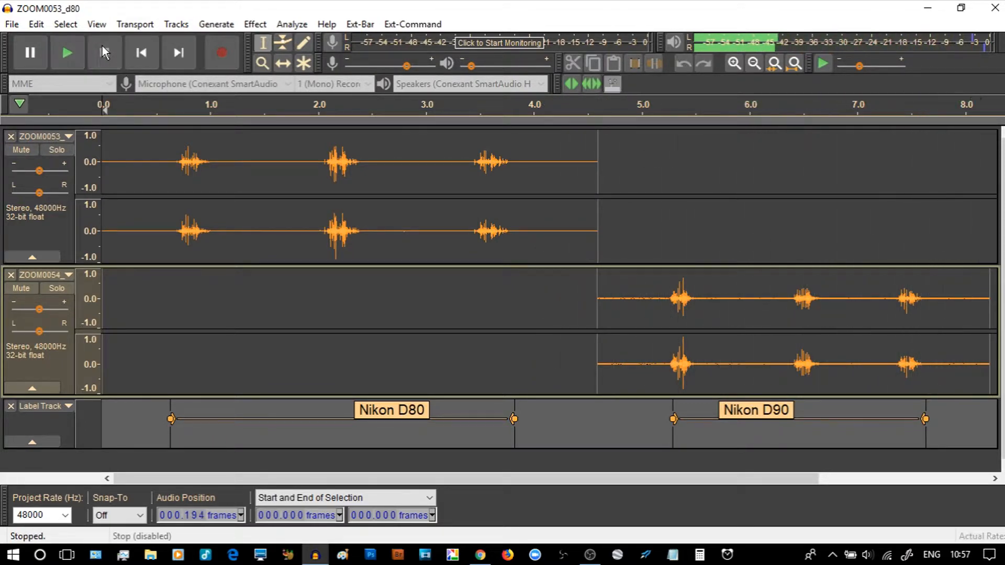
left_click(174, 226)
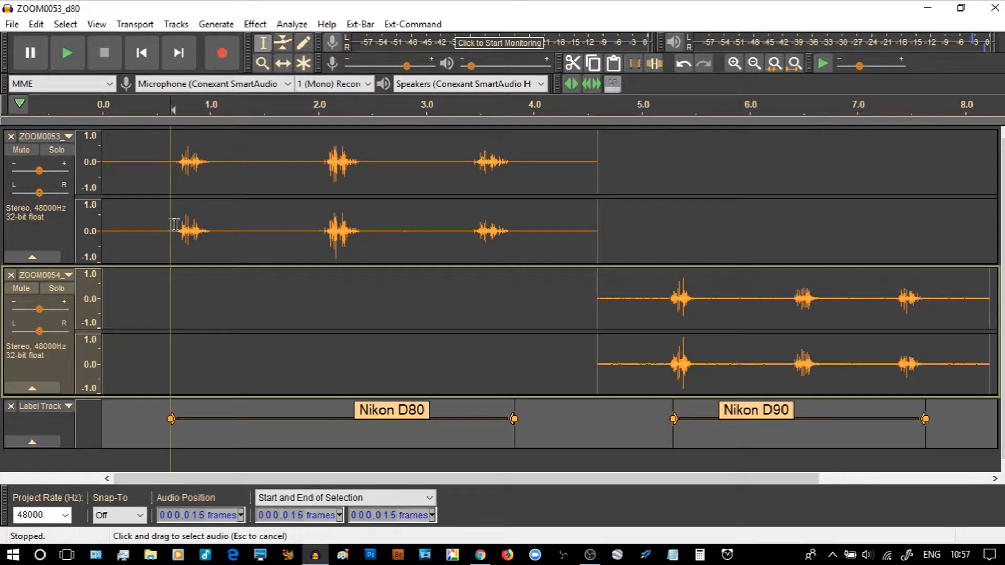
Step: Select the first Nikon D80 shutter click and loop-play it
left_click_drag(172, 160, 214, 160)
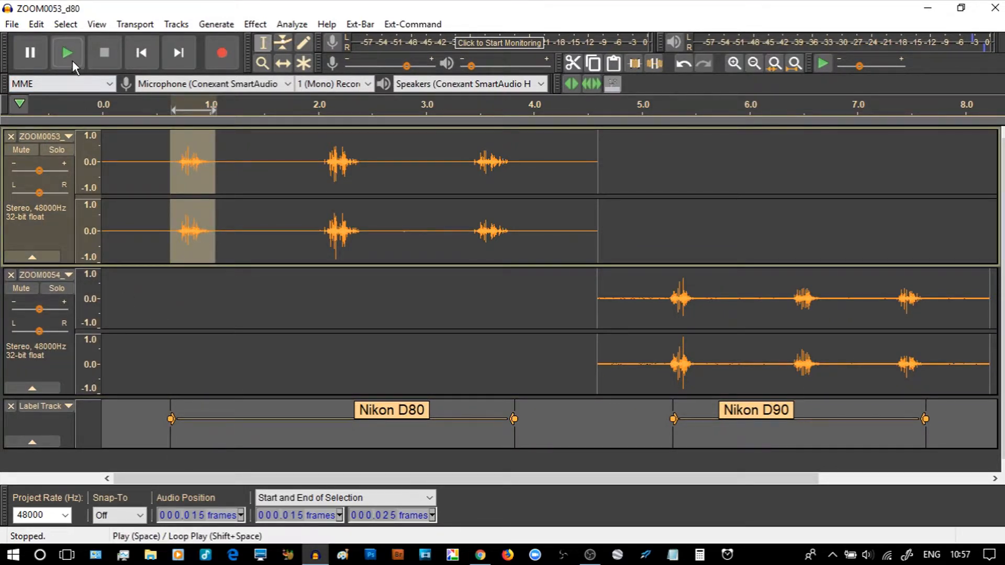
mouse_move(73, 67)
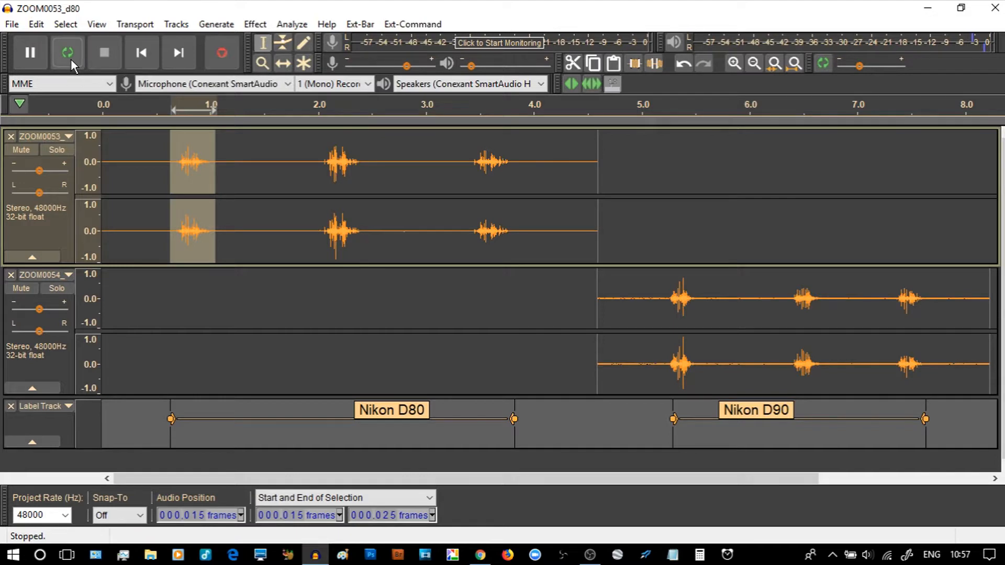
left_click(68, 53)
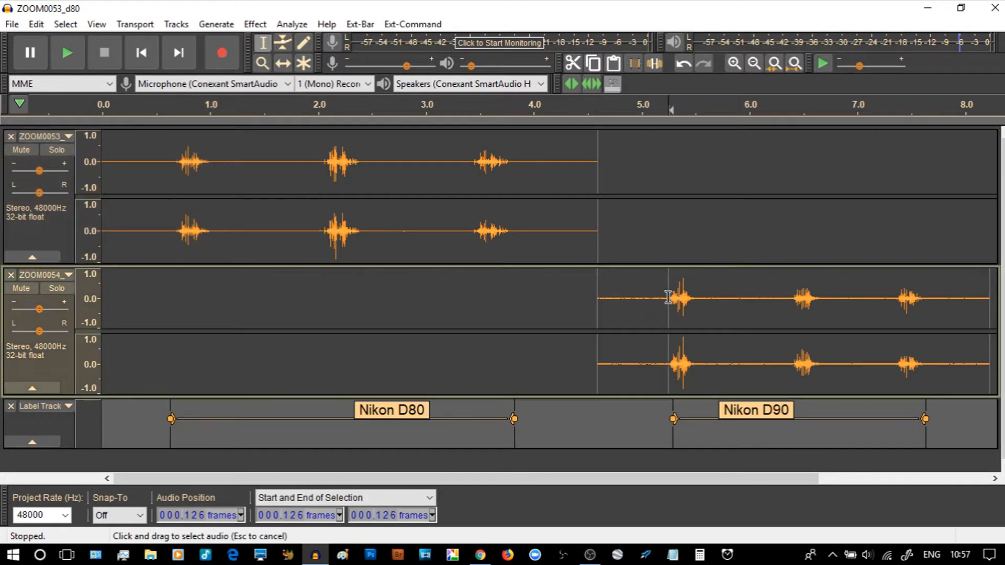
Step: Select the first D90 click, then select the third D80 click and play it
left_click_drag(667, 298, 695, 299)
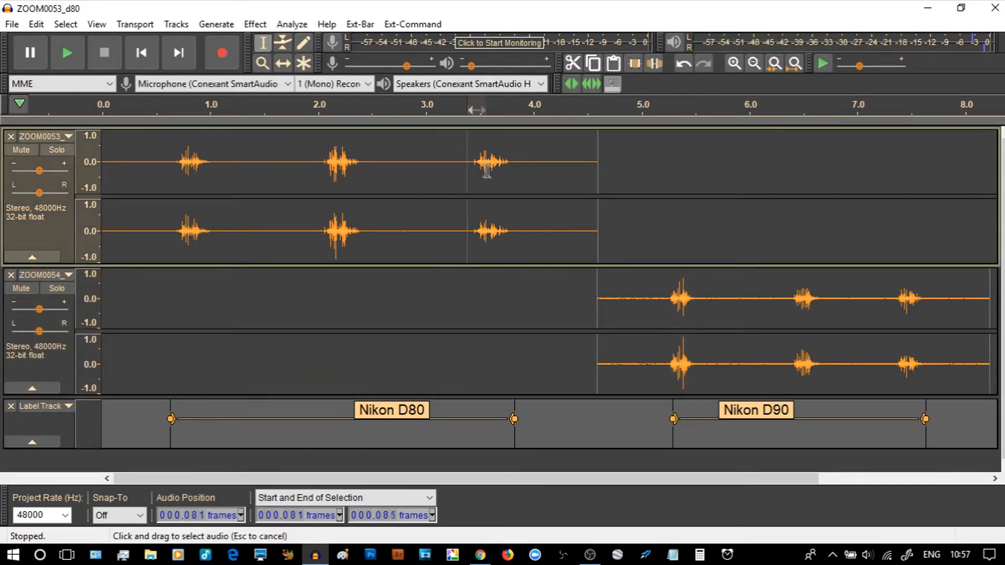
left_click_drag(468, 160, 513, 161)
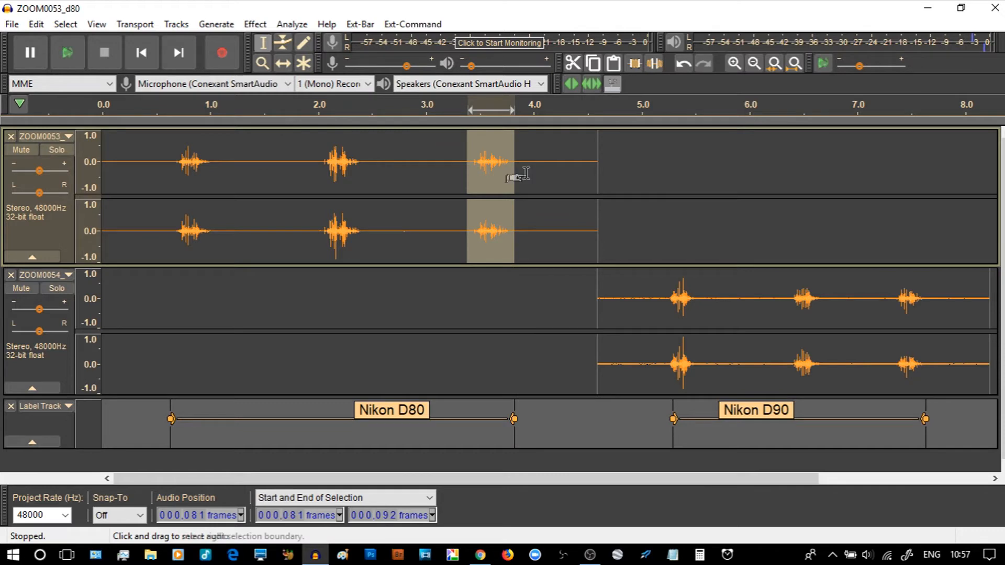
left_click(67, 52)
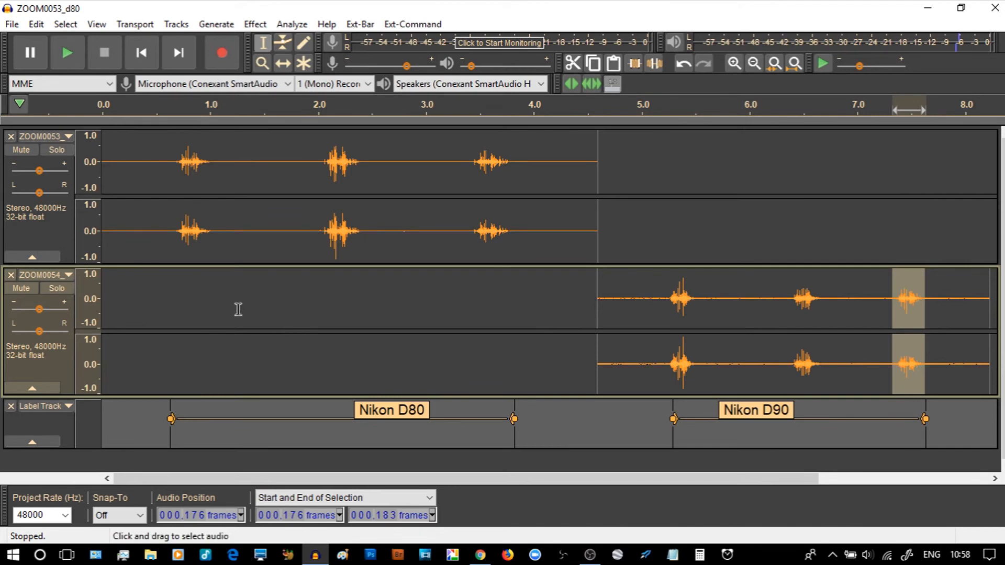
mouse_move(235, 308)
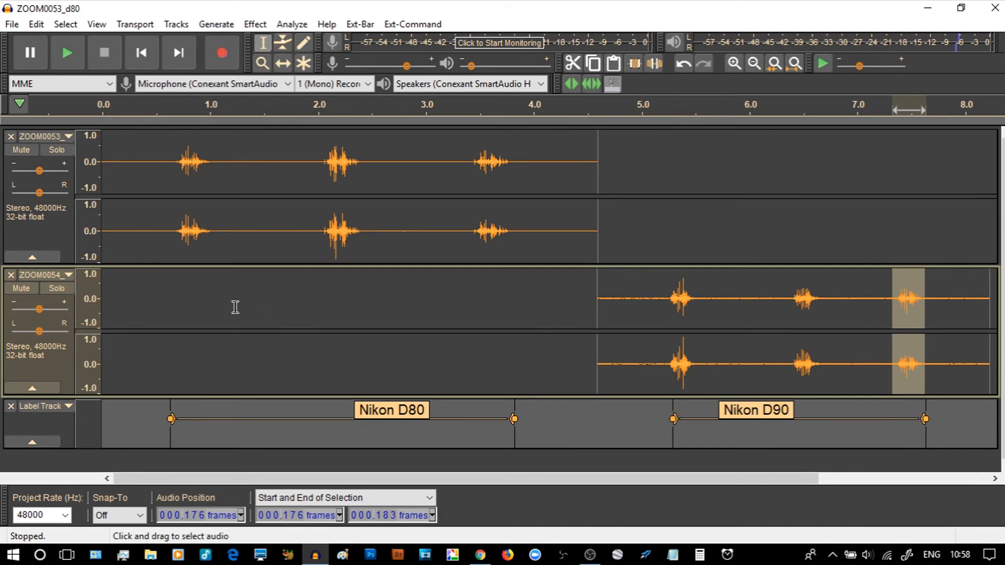